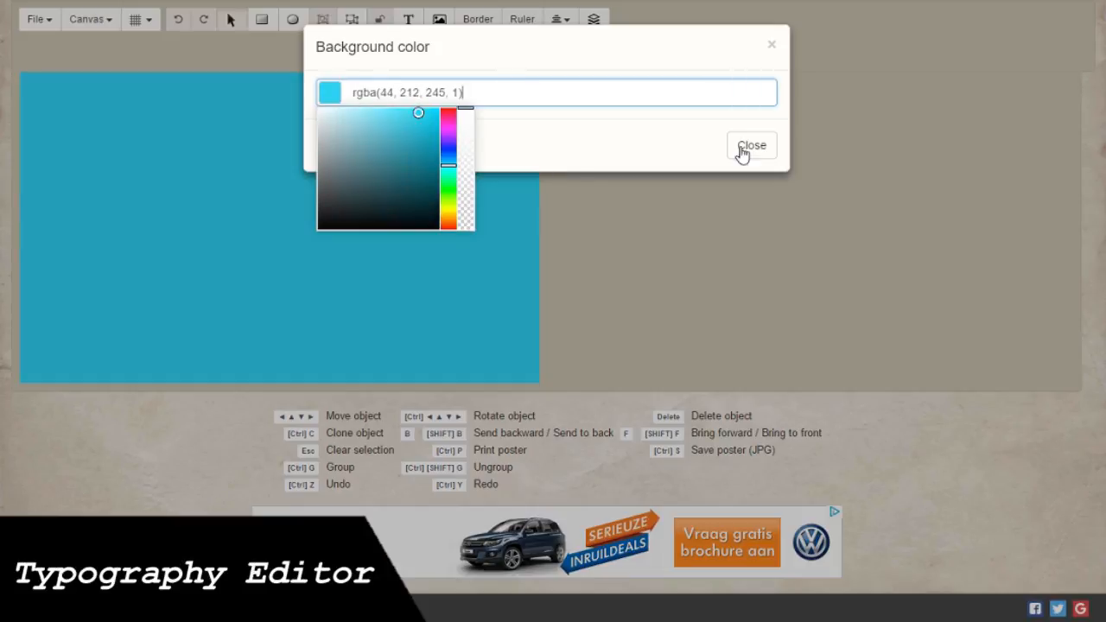
- Keep the light blue background, set the slogan in Pacifico, and drag it to the centre
left_click(751, 145)
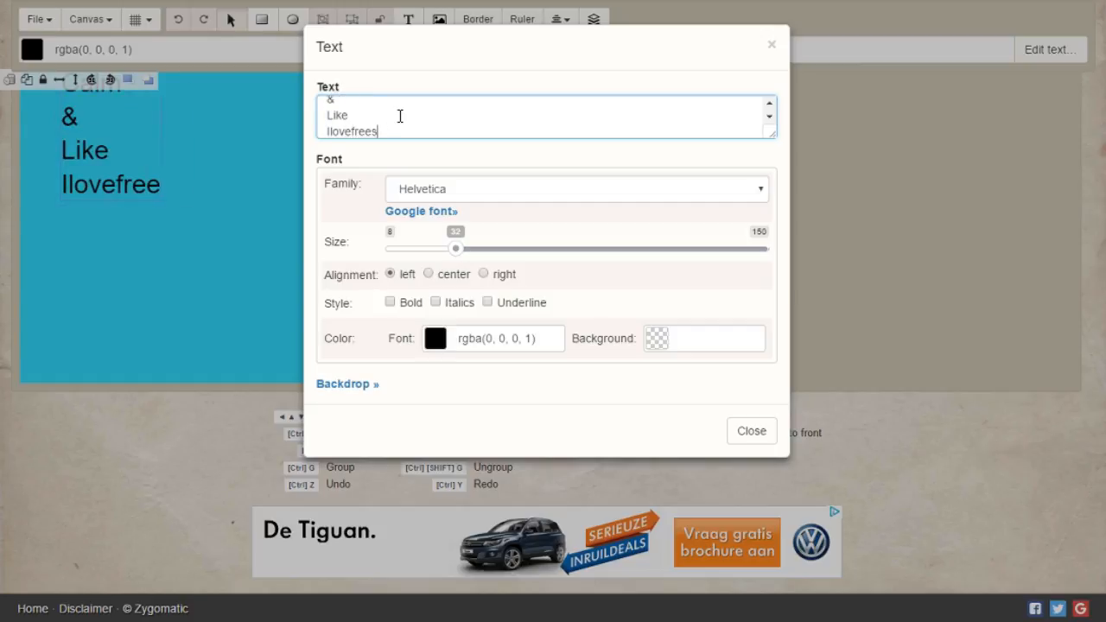
left_click(577, 189)
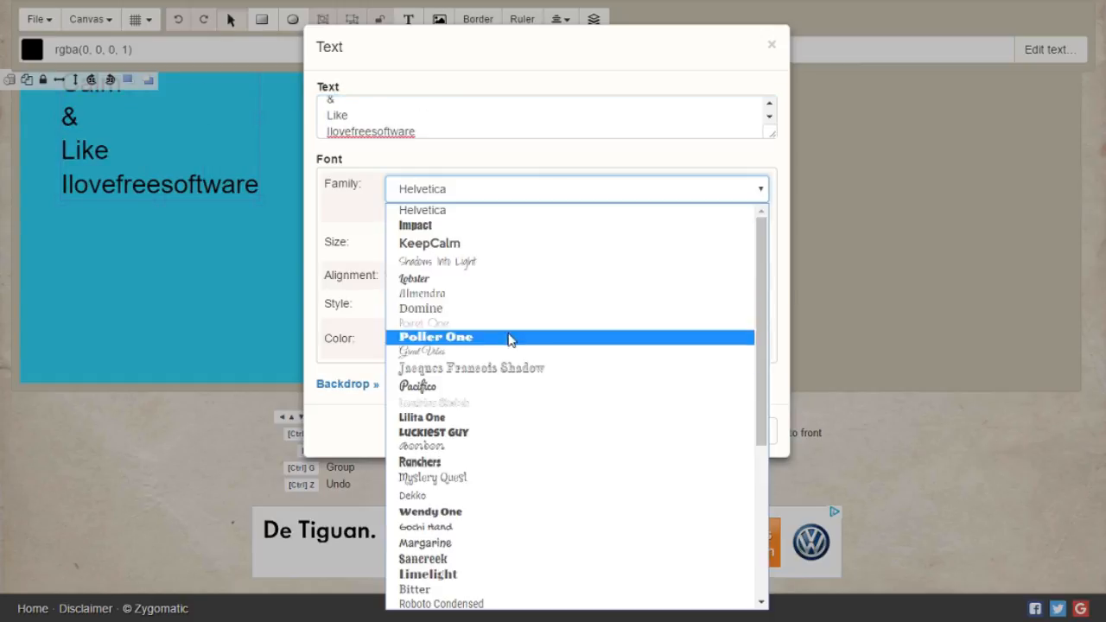
left_click(417, 386)
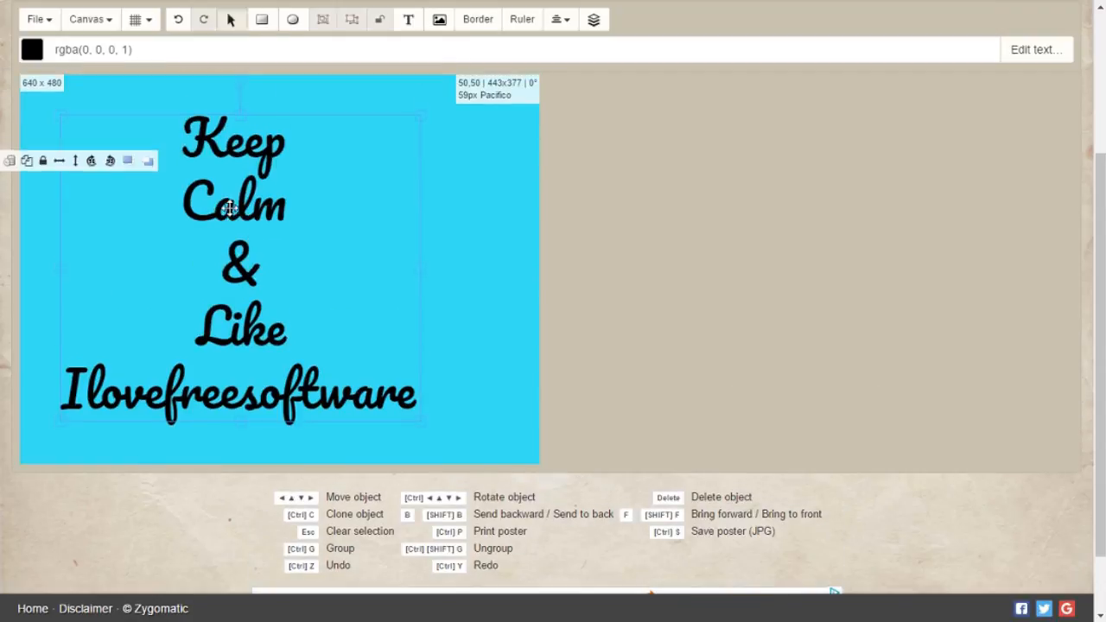
left_click_drag(233, 207, 276, 238)
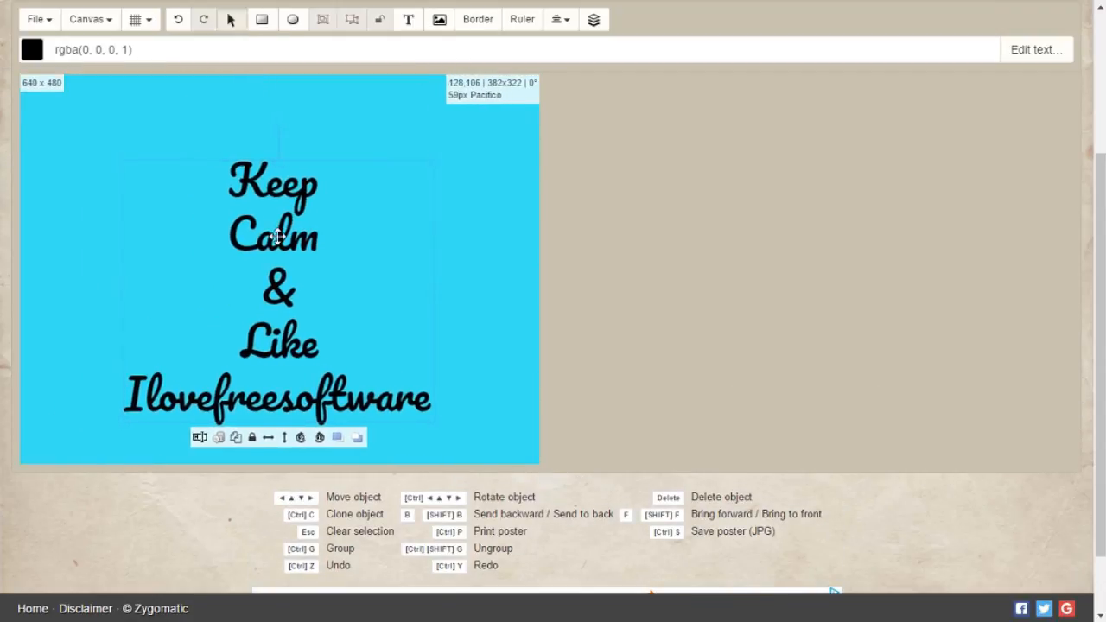
- Frame the poster with the swirling scroll border and finish editing the Keep Calm slogan
left_click(477, 19)
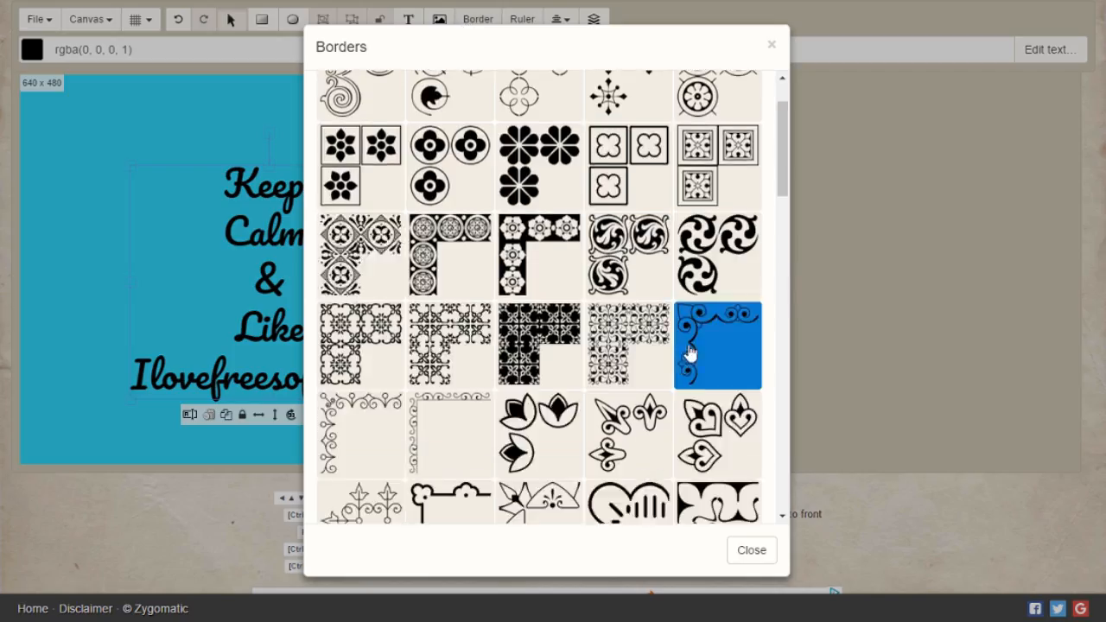
left_click(717, 345)
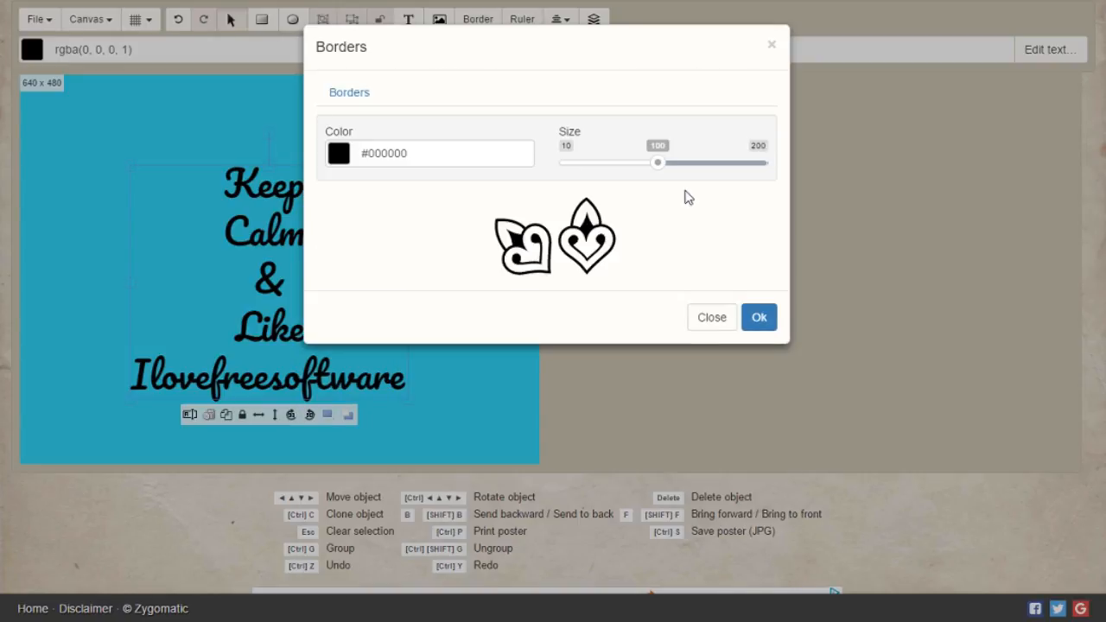
left_click(759, 317)
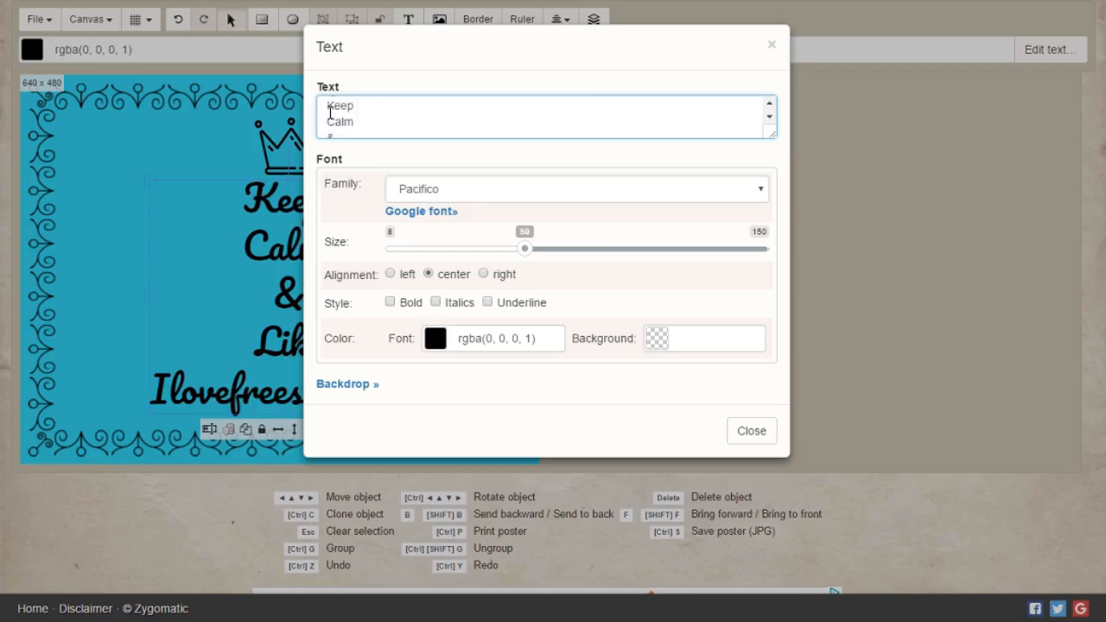
left_click(750, 430)
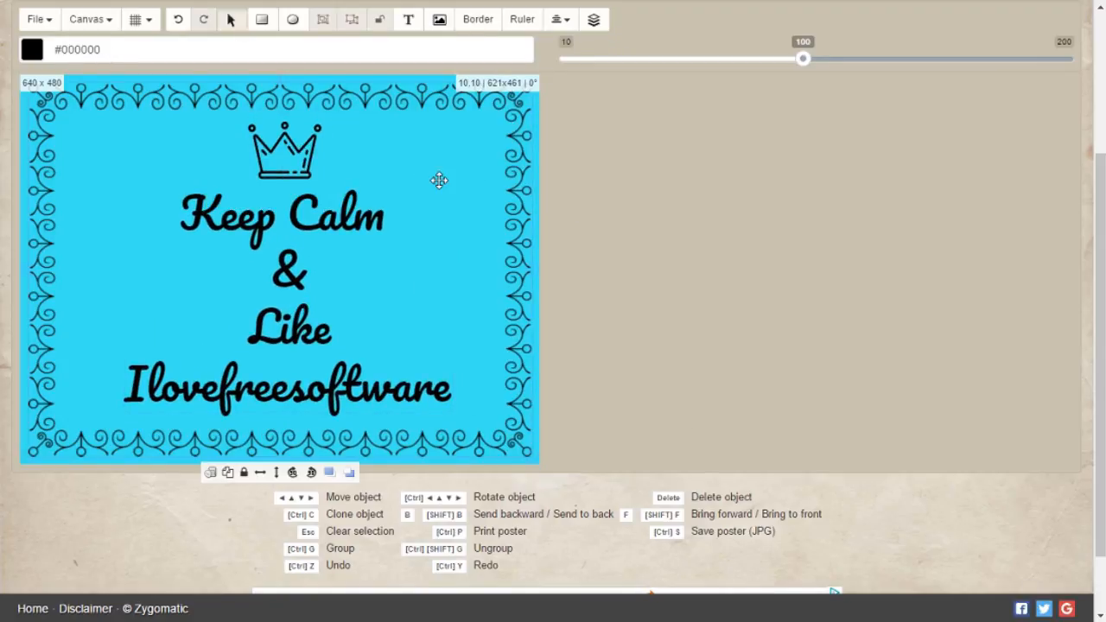
scroll("down", 3)
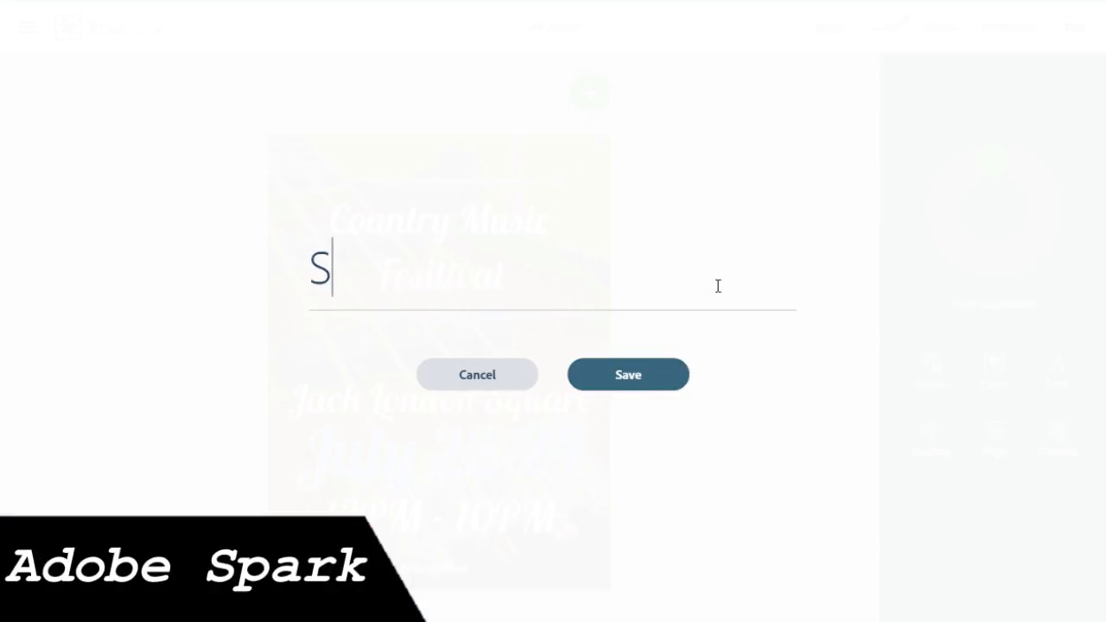
- Save the SALT IN THE AIR headline, check background photo options, and select a heading
left_click(627, 374)
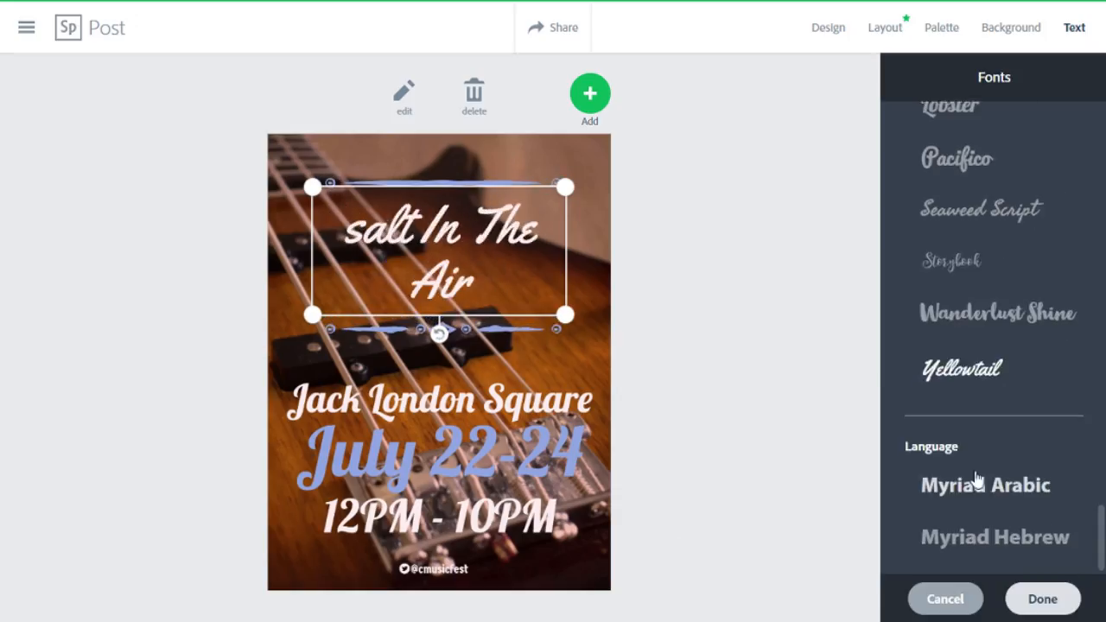
left_click(1011, 27)
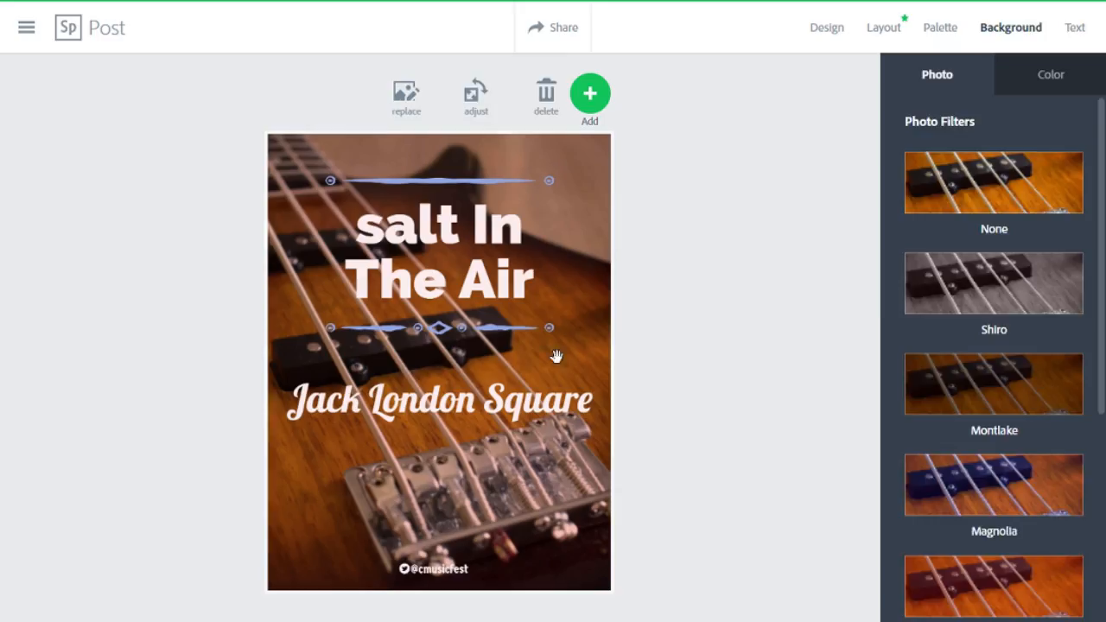
left_click(829, 27)
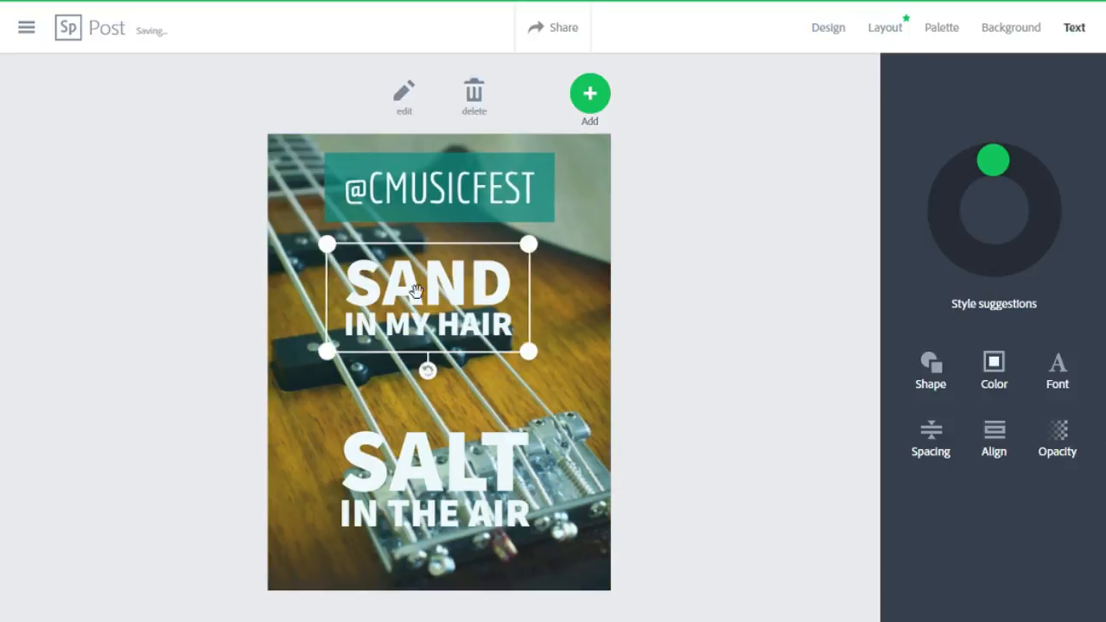
- Set SAND IN MY HAIR in Stencil and change the banner to ILOVEFREESOFTWARE
left_click(1011, 27)
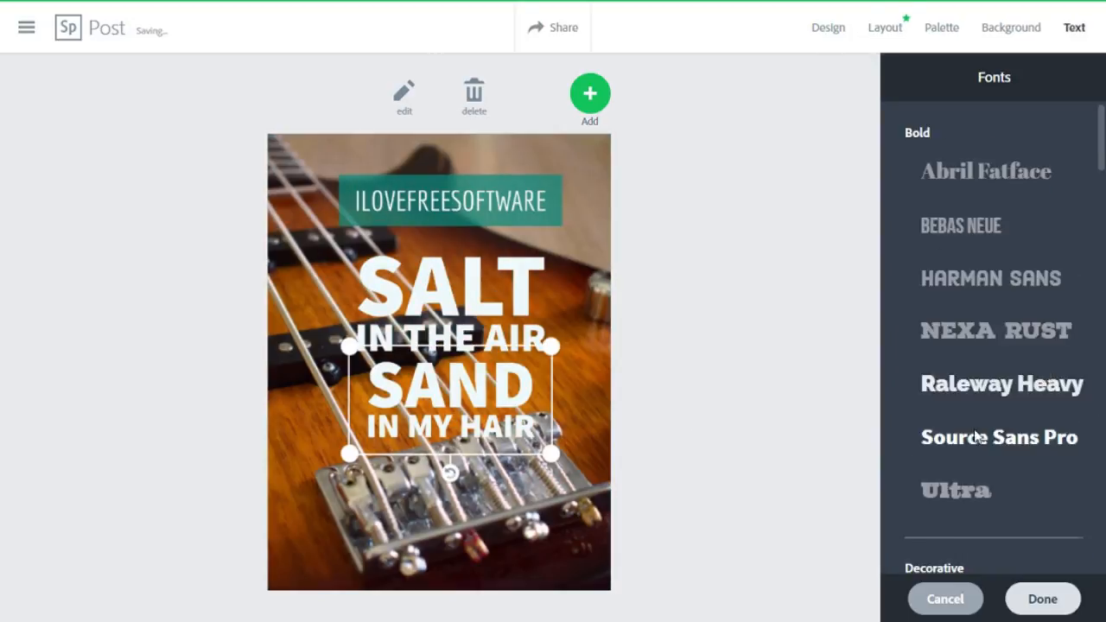
scroll("down", 3)
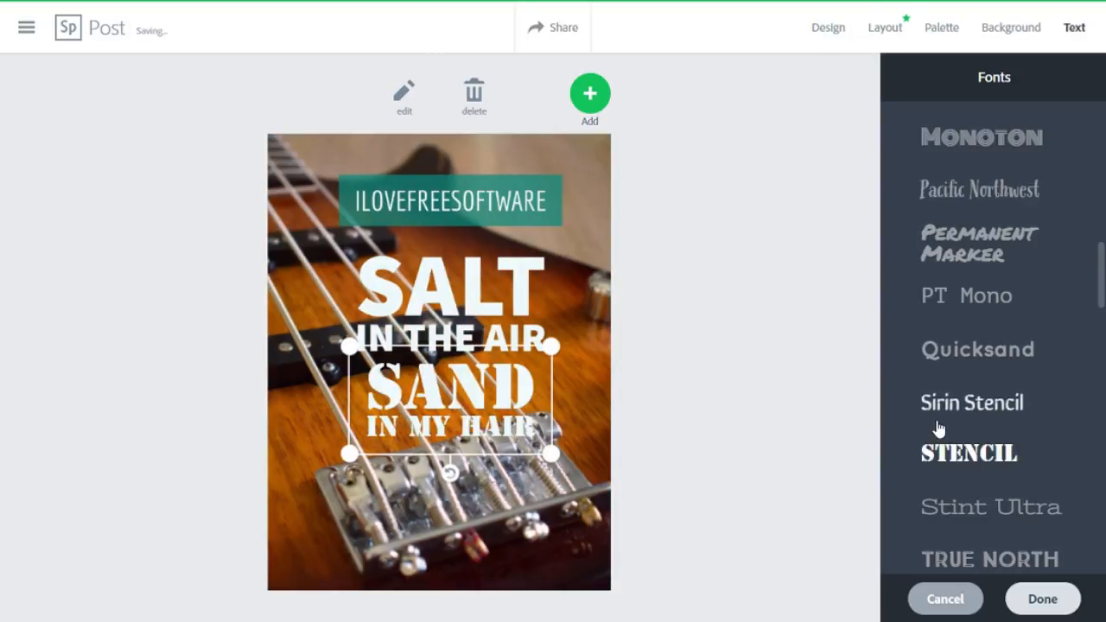
scroll("up", 3)
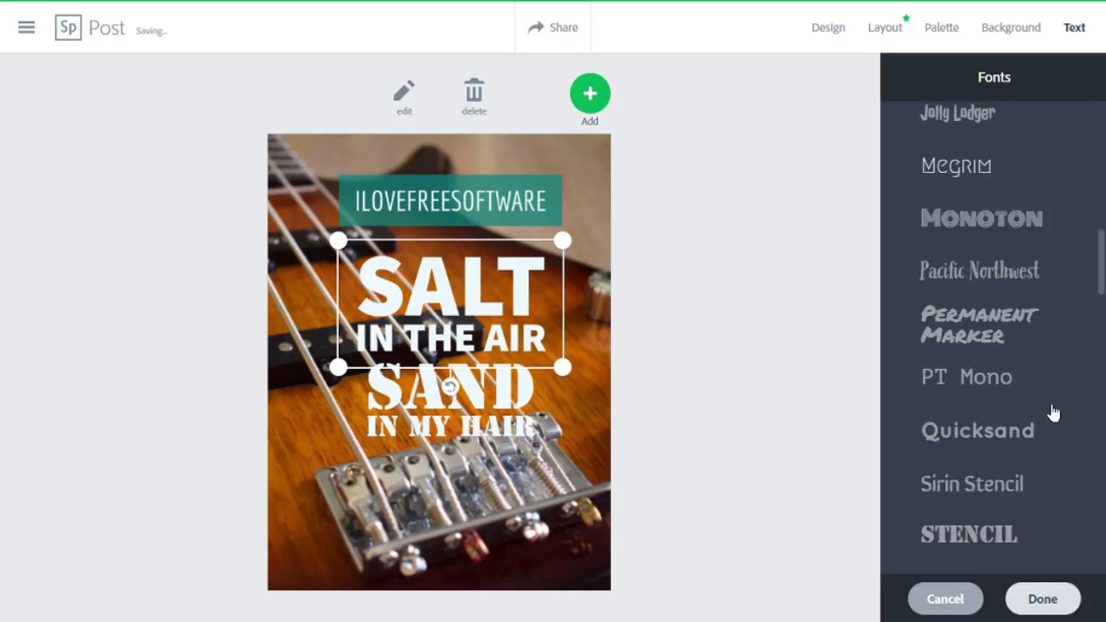
left_click(553, 27)
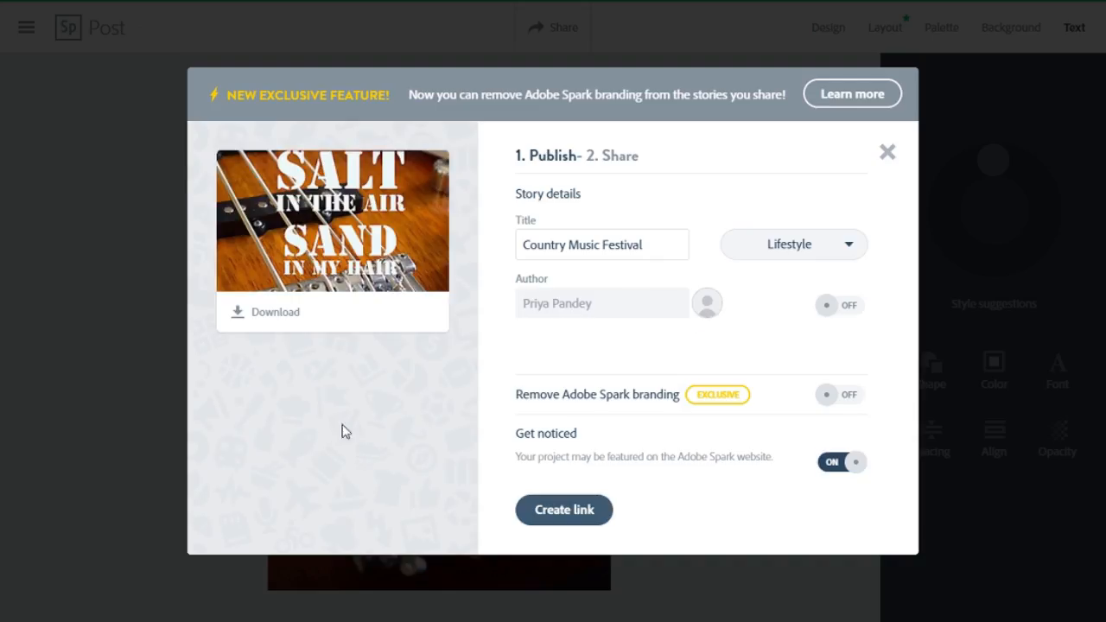
left_click(886, 152)
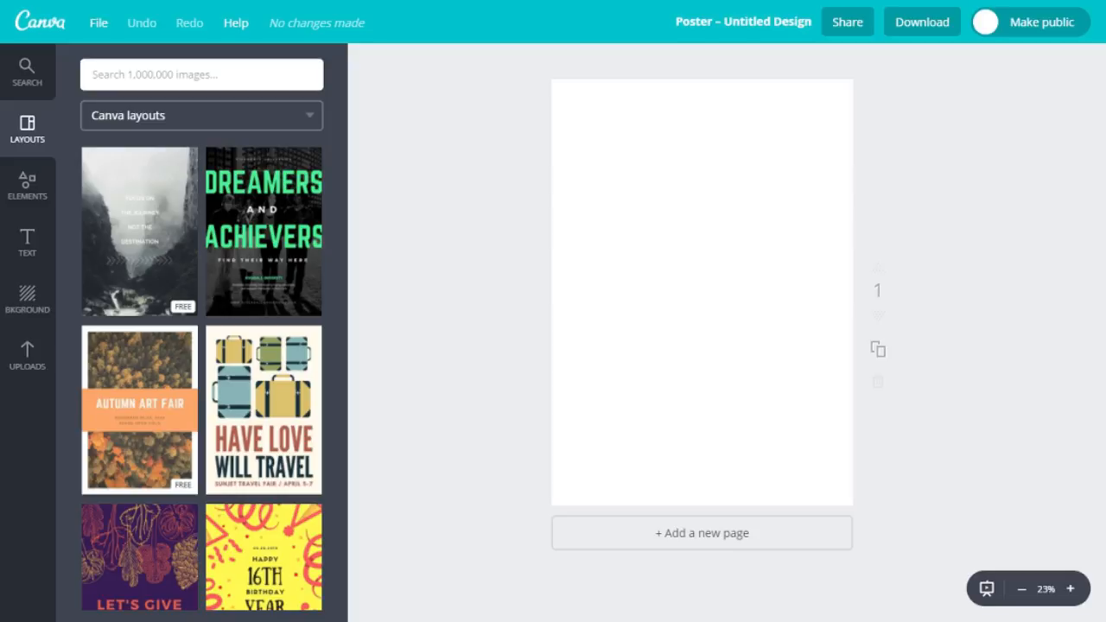
- Apply the Summer Music Festival layout to the blank Canva poster
scroll("down", 3)
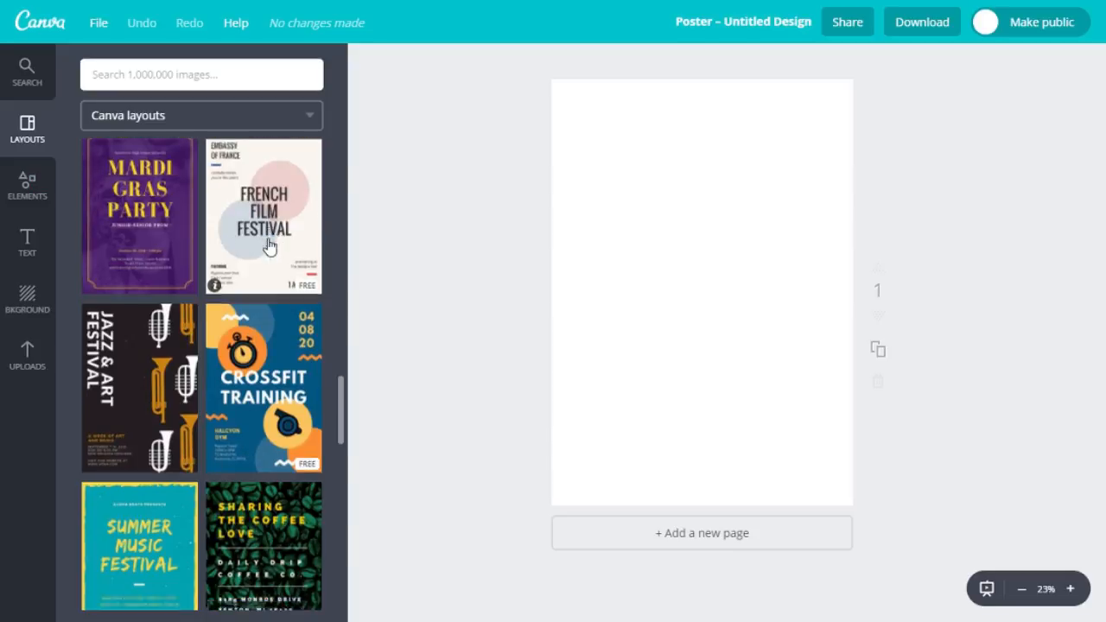
left_click(139, 545)
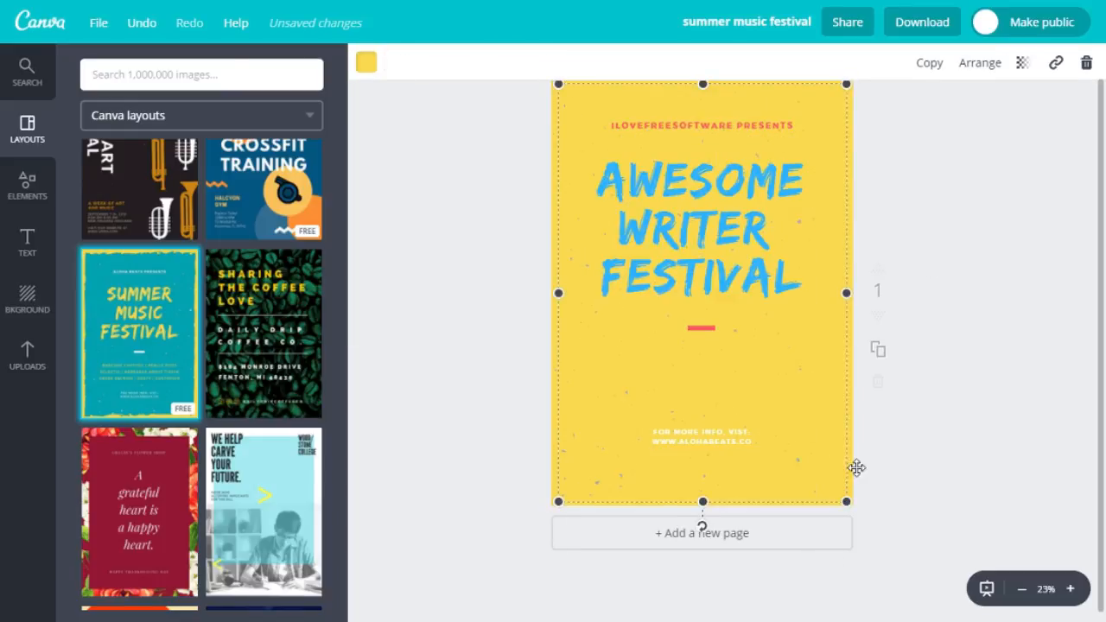
- Colour the festival poster's footer text red, then download it as PDF and PNG
left_click(26, 298)
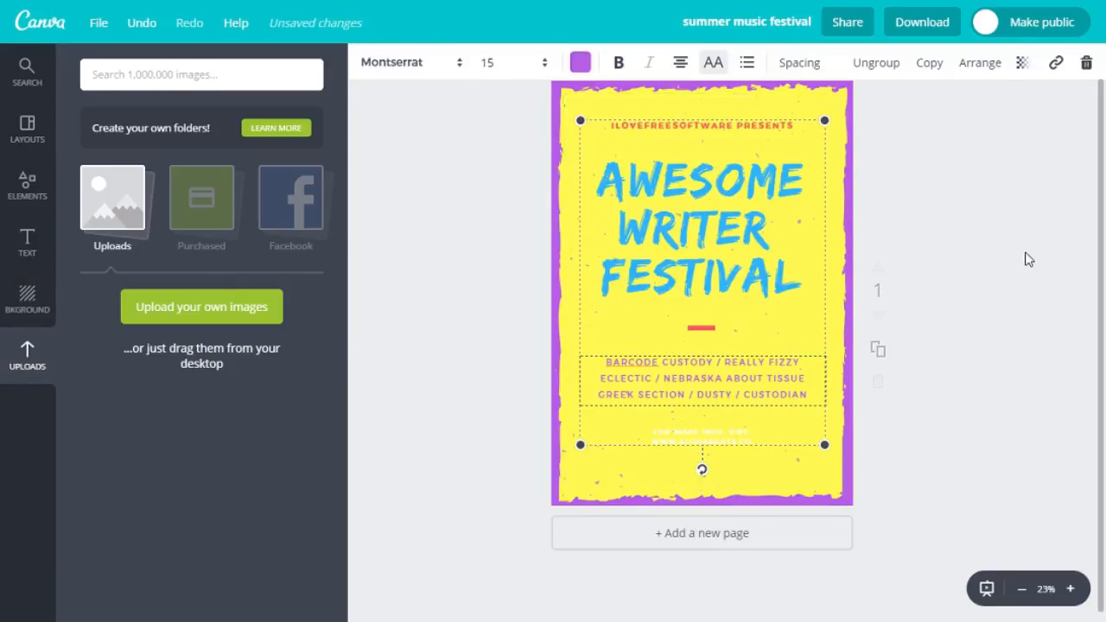
left_click(702, 440)
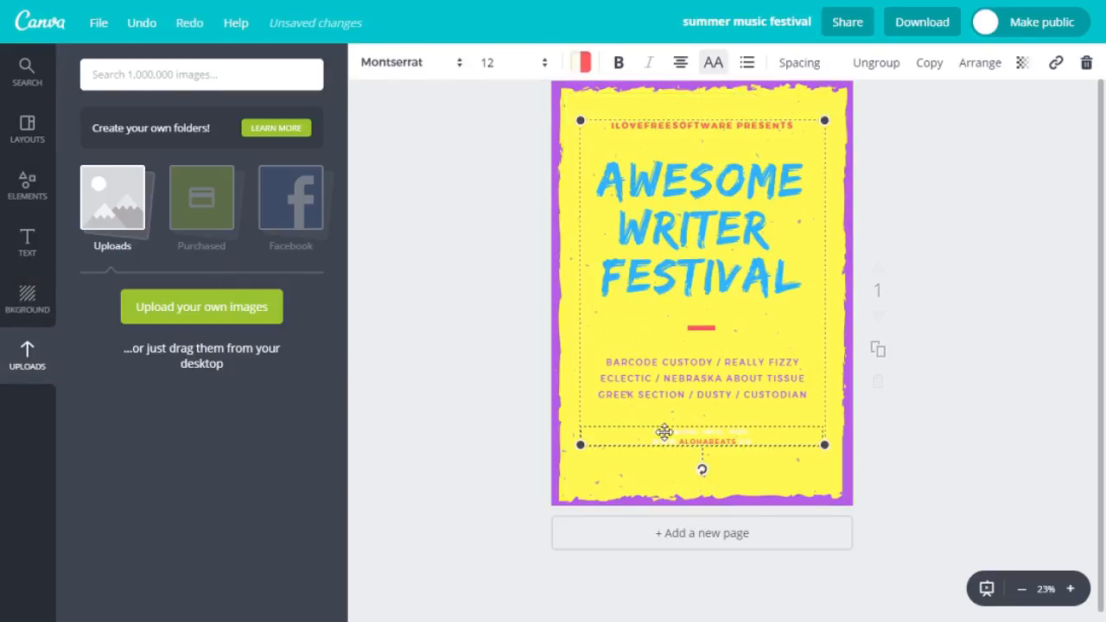
left_click(920, 22)
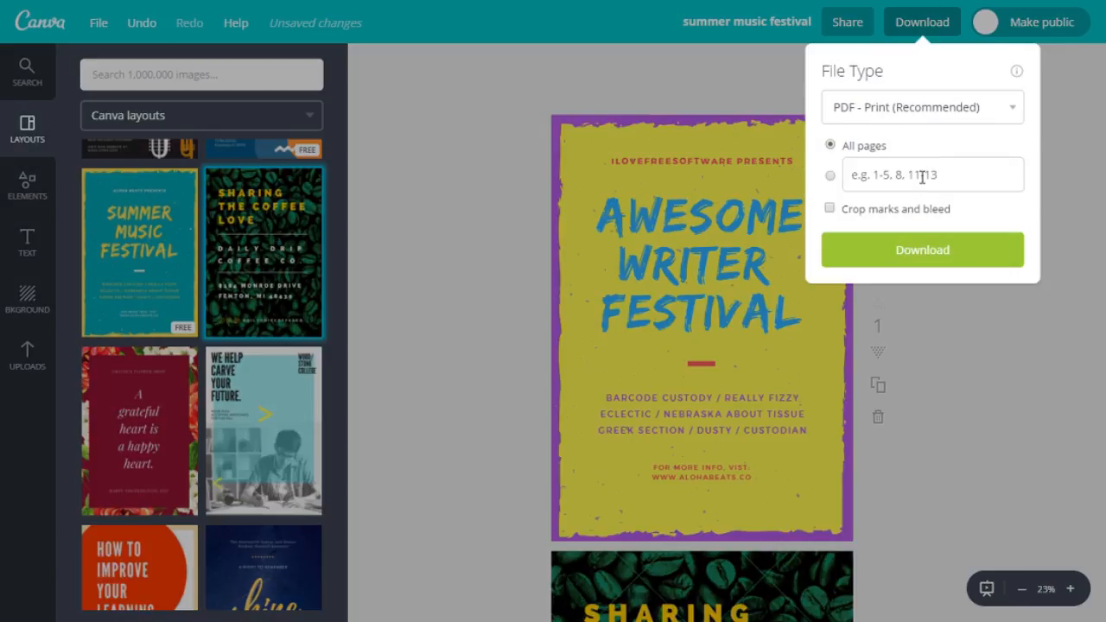
left_click(921, 106)
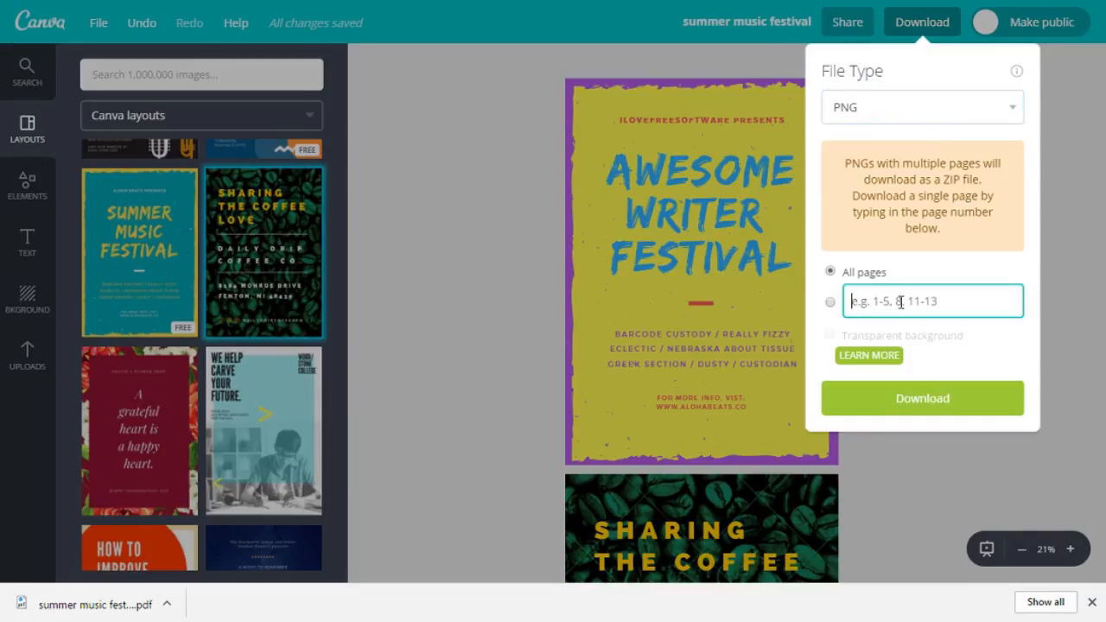
left_click(921, 398)
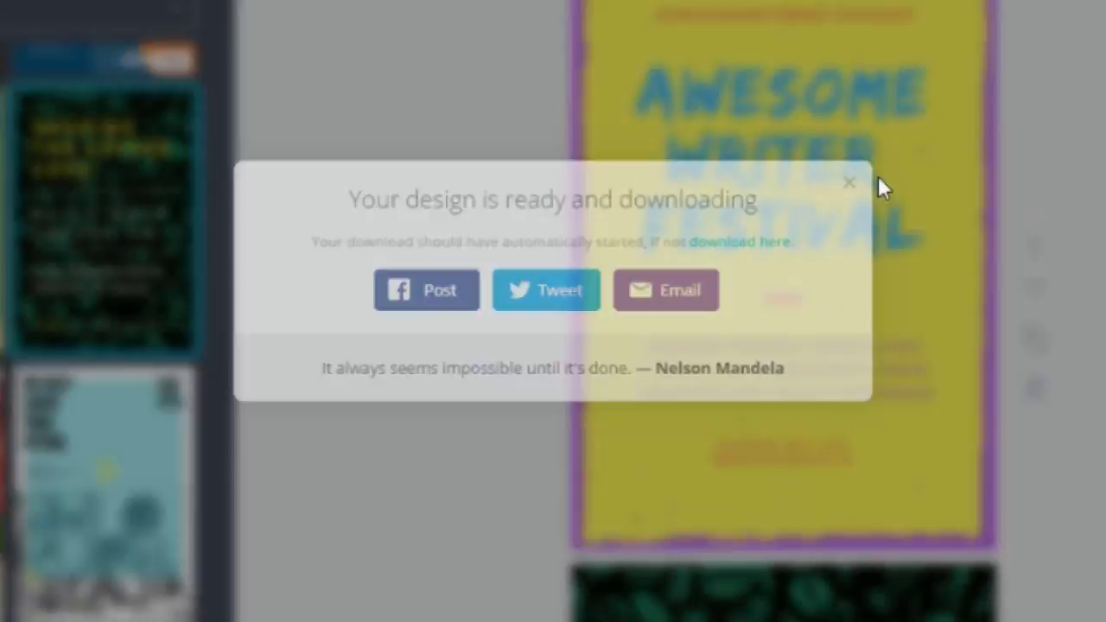
left_click(848, 181)
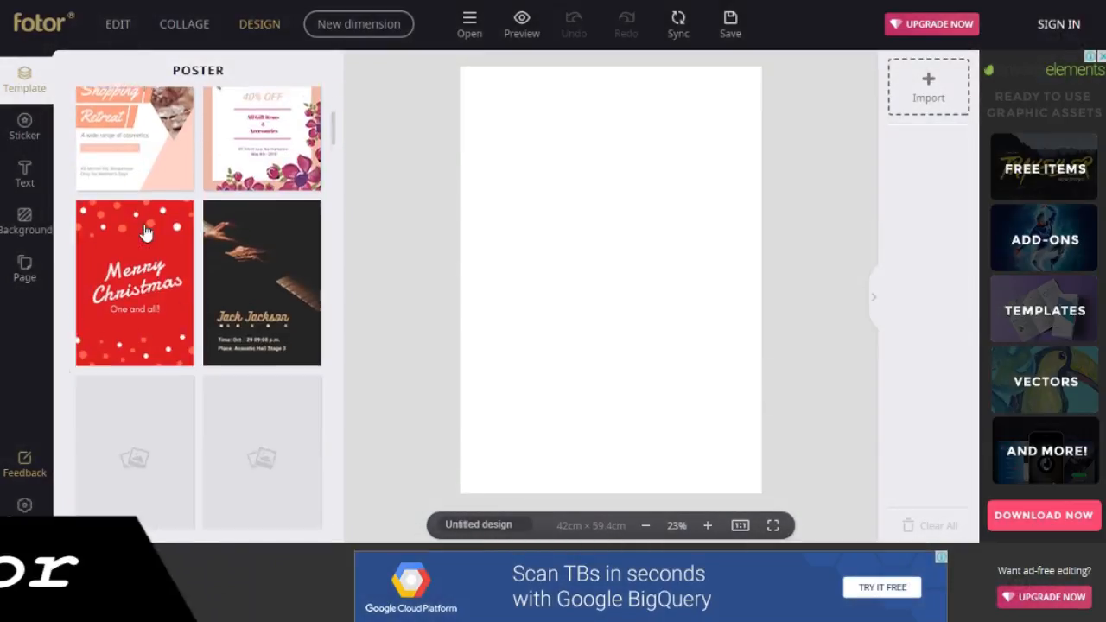
- Pick the purple Drink More Water template from Fotor's poster templates
scroll("down", 3)
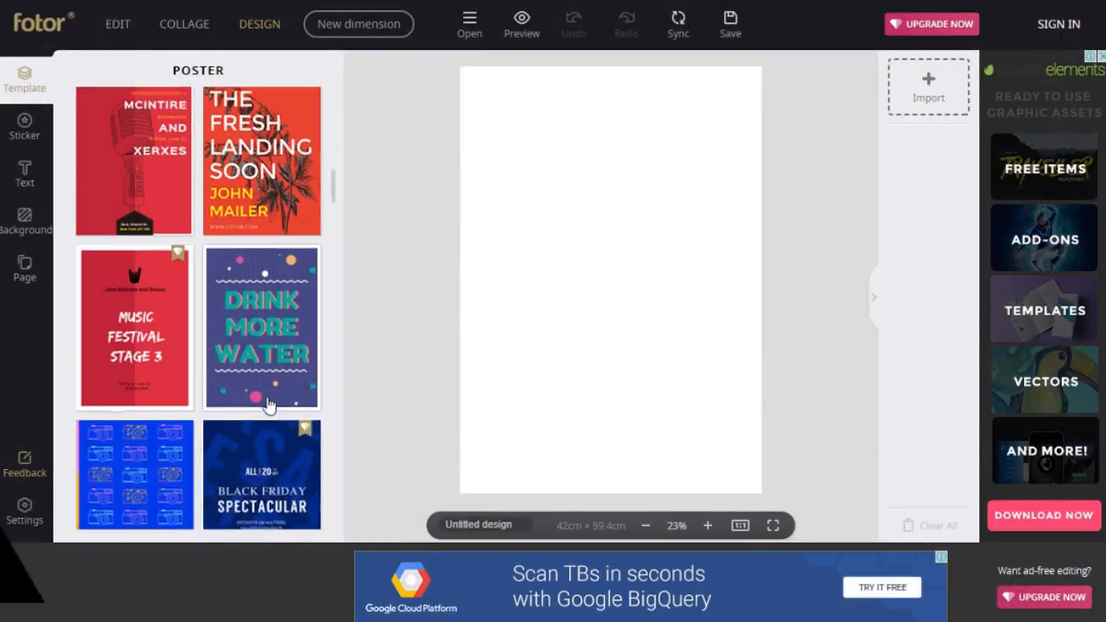
left_click(261, 326)
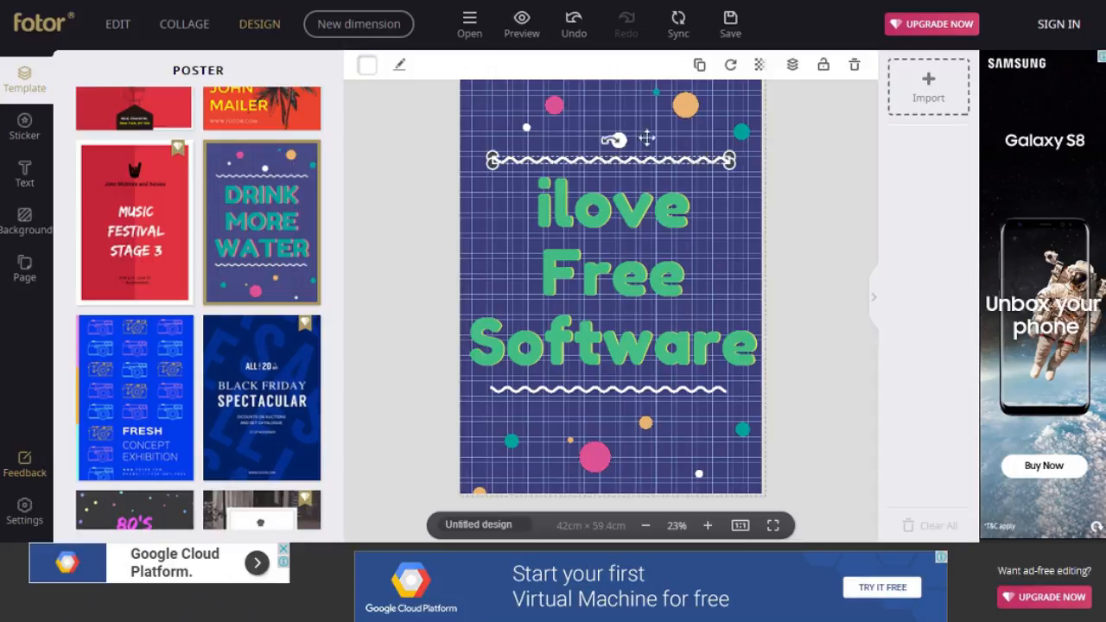
- Give the poster's decorative elements new colours using the toolbar colour picker
left_click(611, 276)
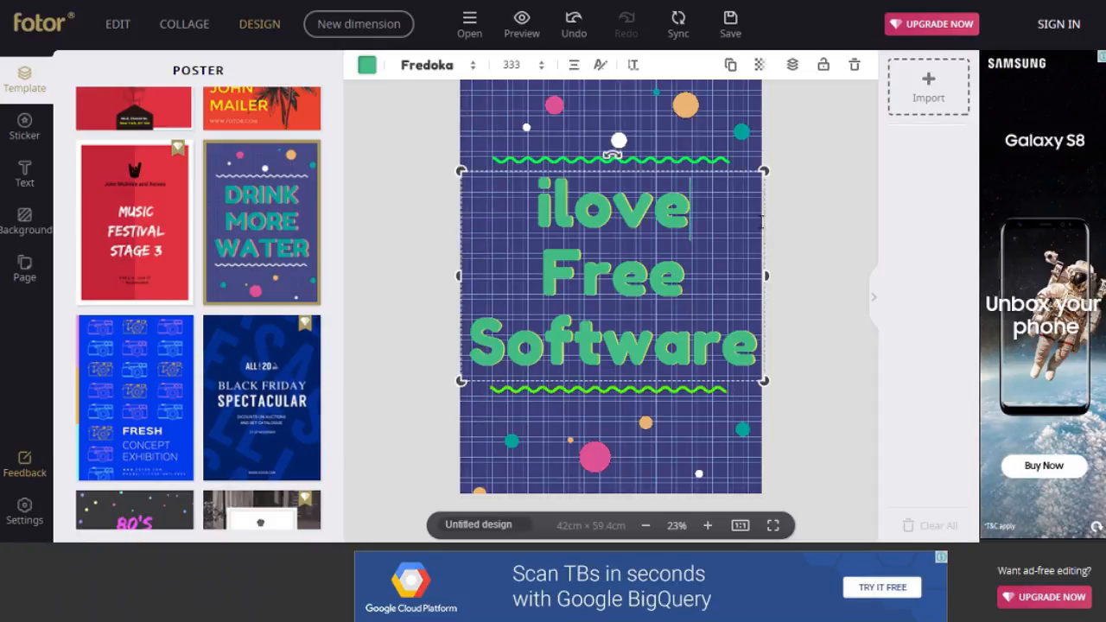
left_click(391, 65)
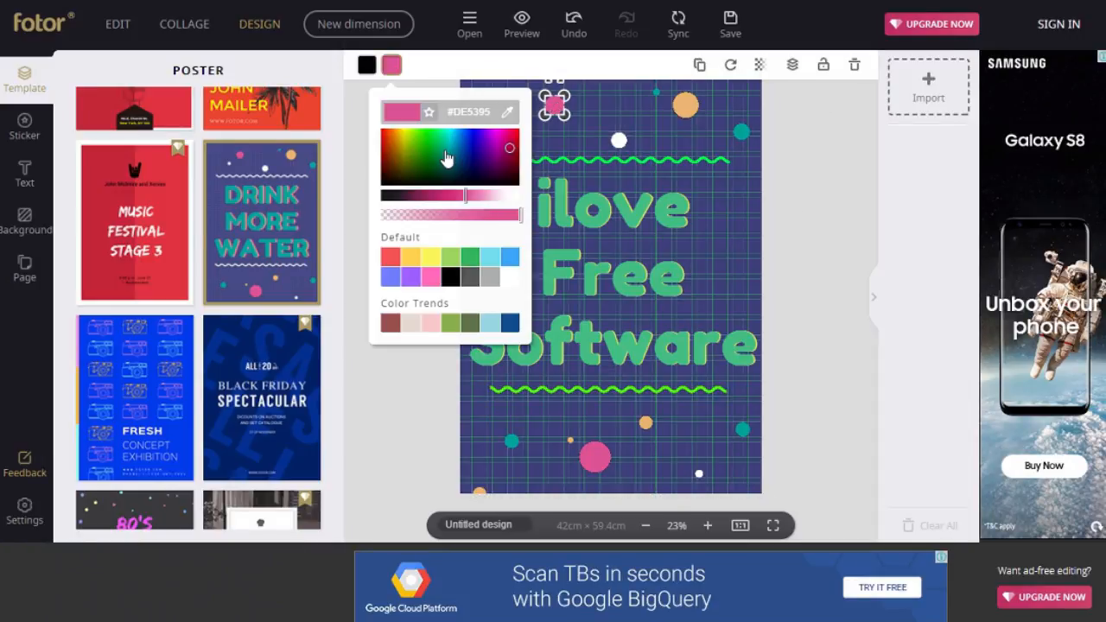
left_click(861, 271)
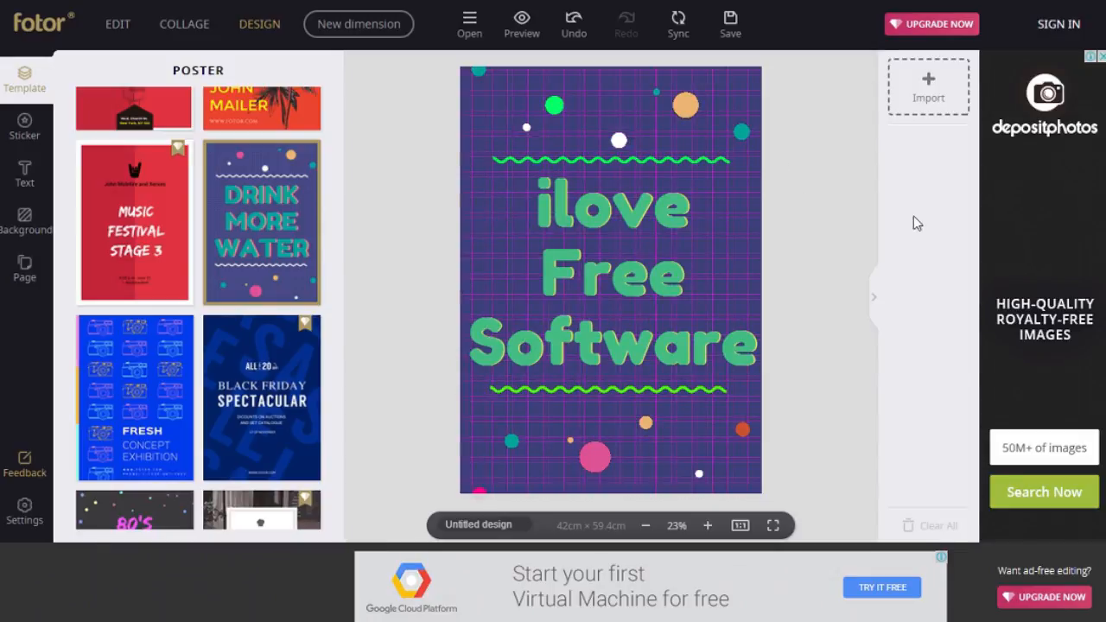
left_click(24, 125)
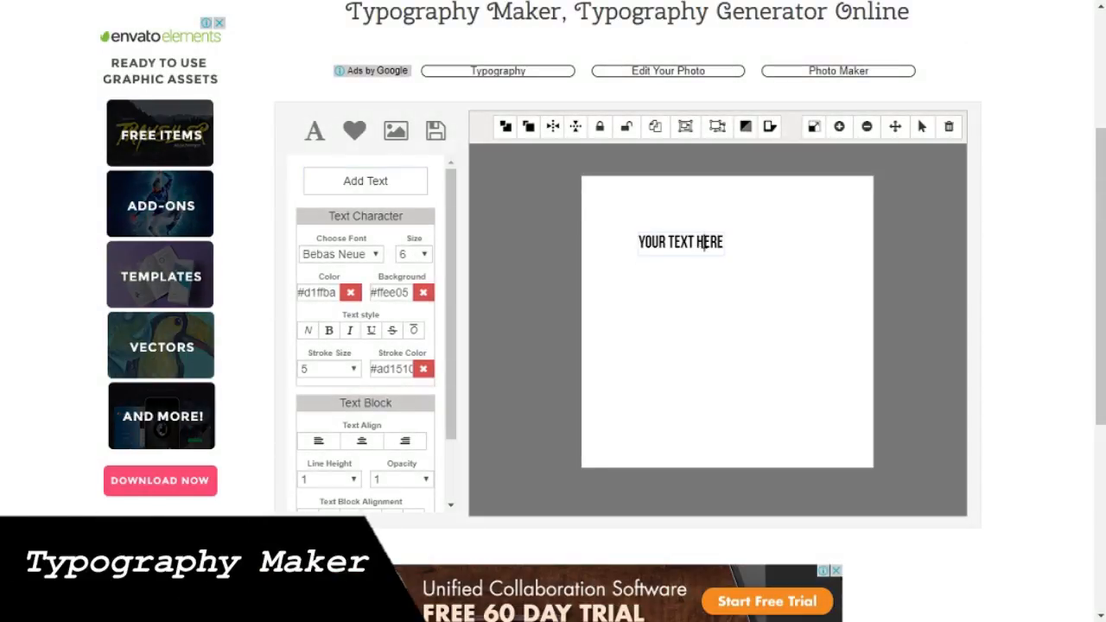
- Type lyrics HAIR'S UP HAIRS DO and WOODS, set heavier fonts, enlarge and recolour the text
type("HAIR'S UP HAIRS DOWN")
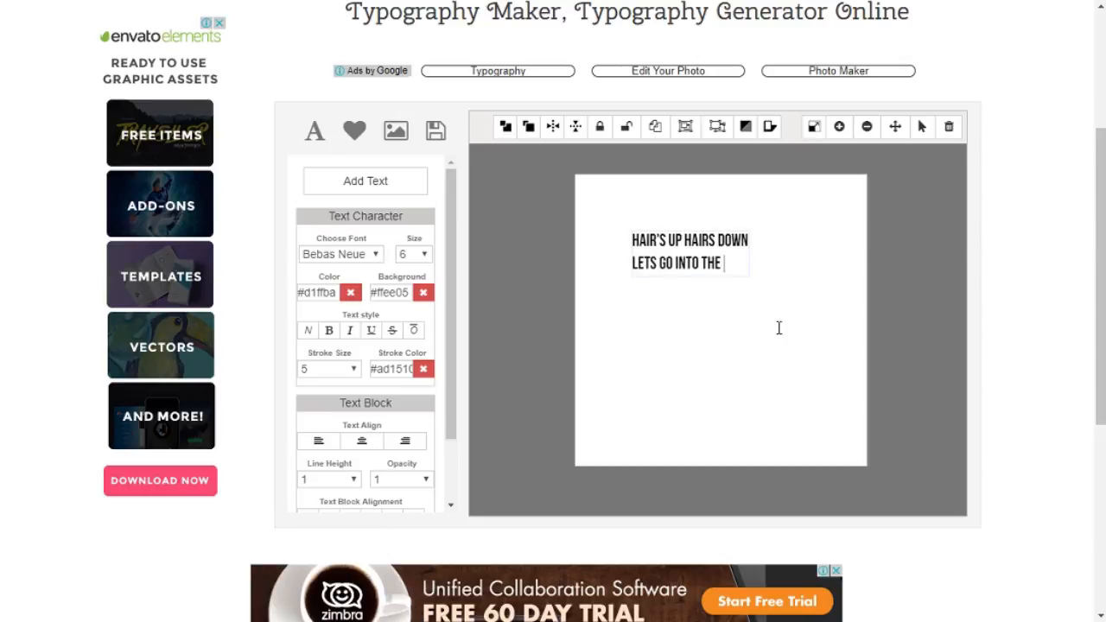
type("WOODS")
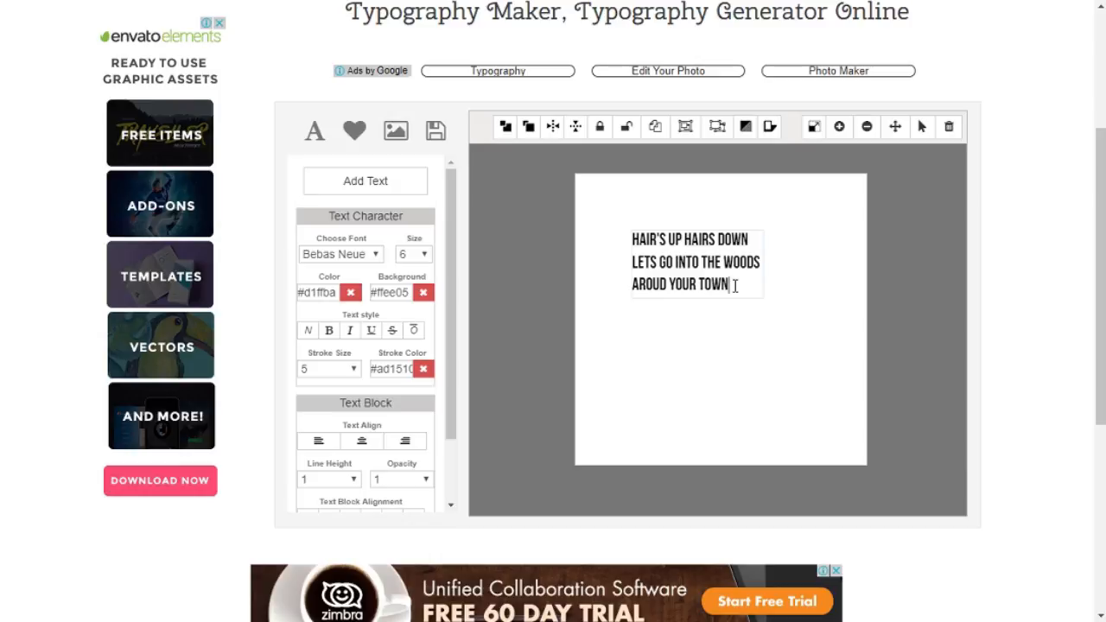
mouse_move(598, 127)
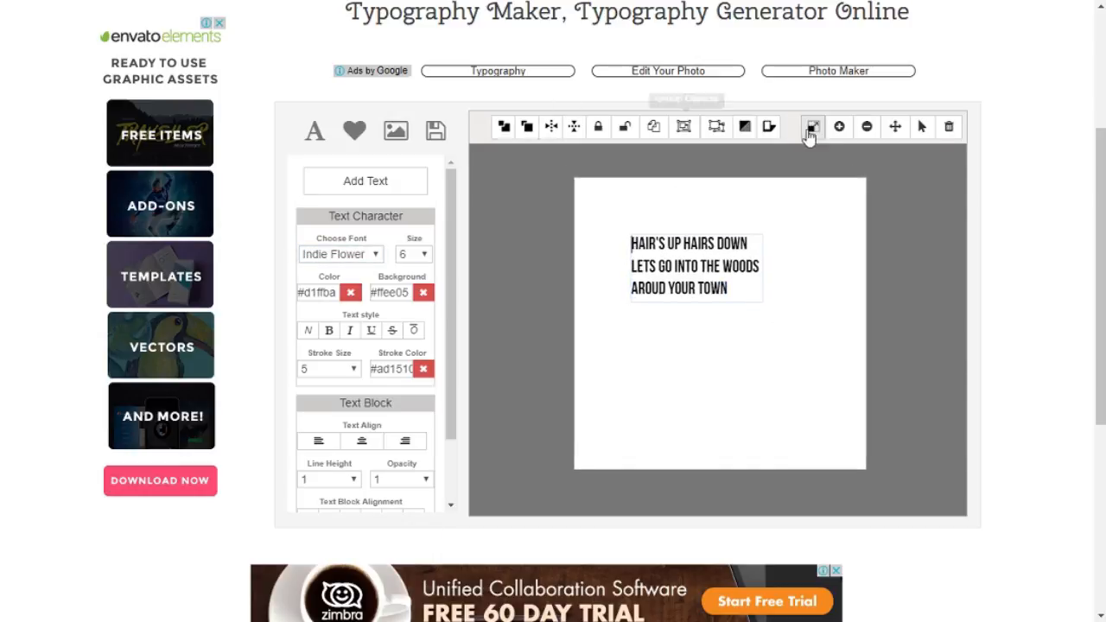
left_click(812, 127)
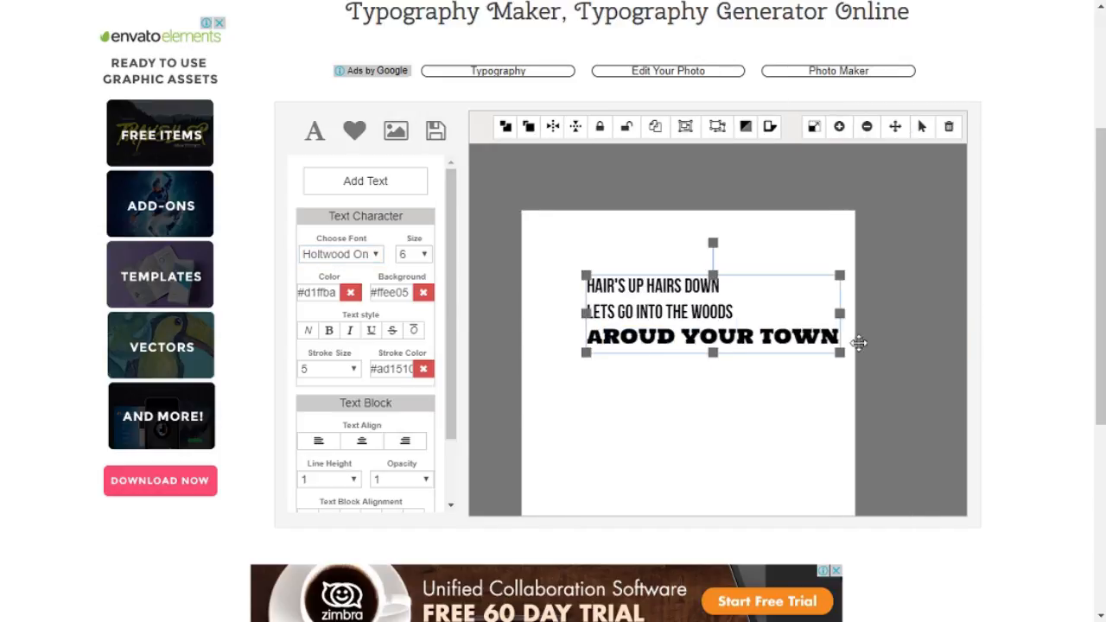
left_click(339, 253)
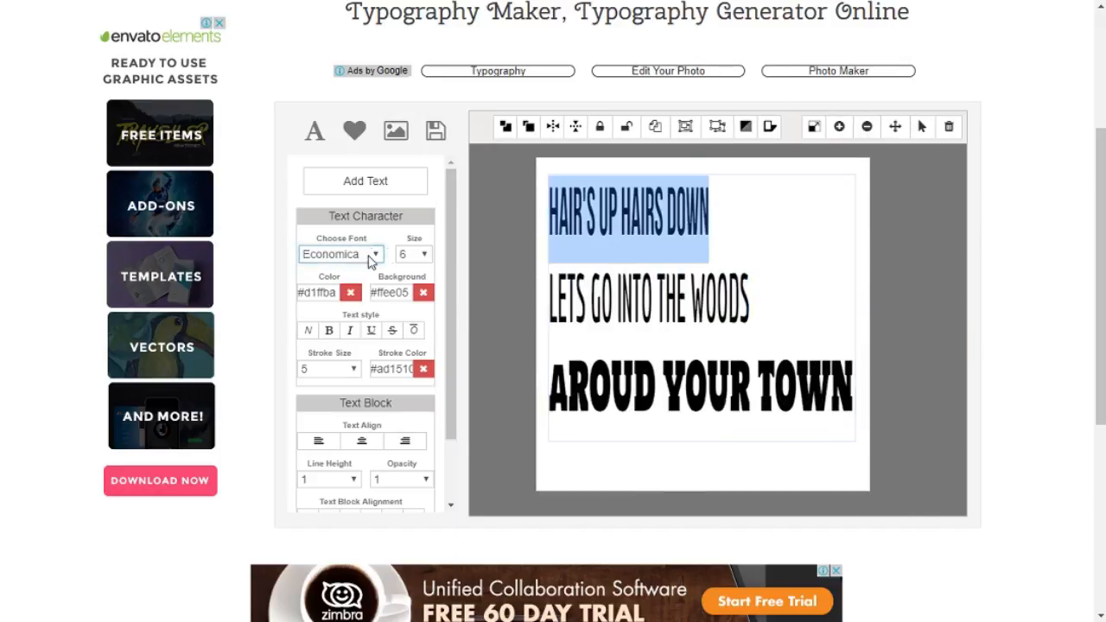
left_click(395, 130)
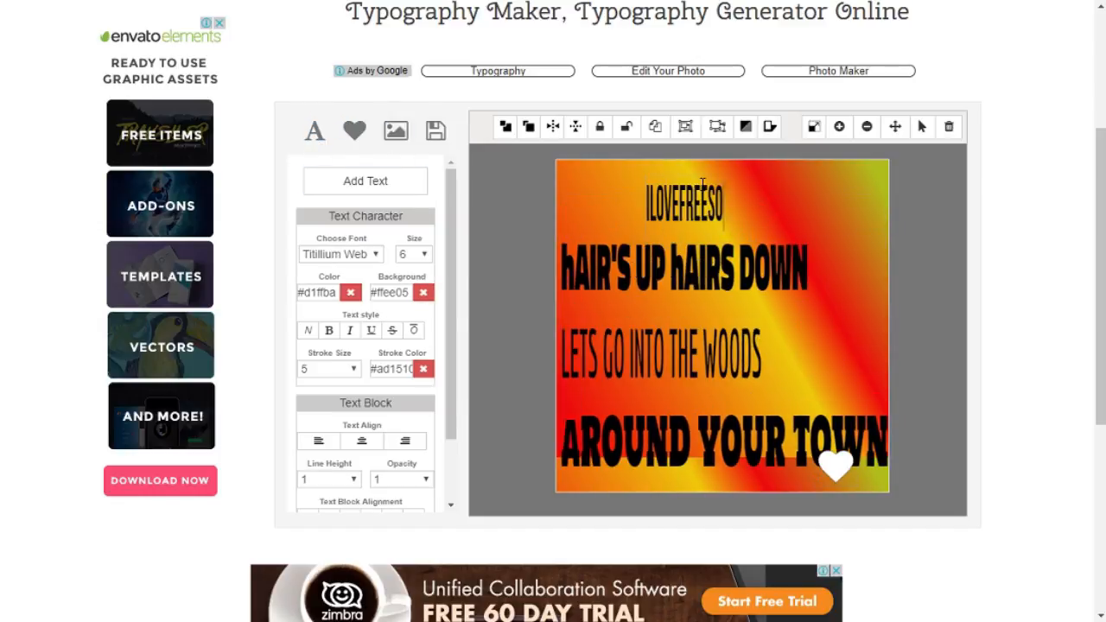
left_click(319, 292)
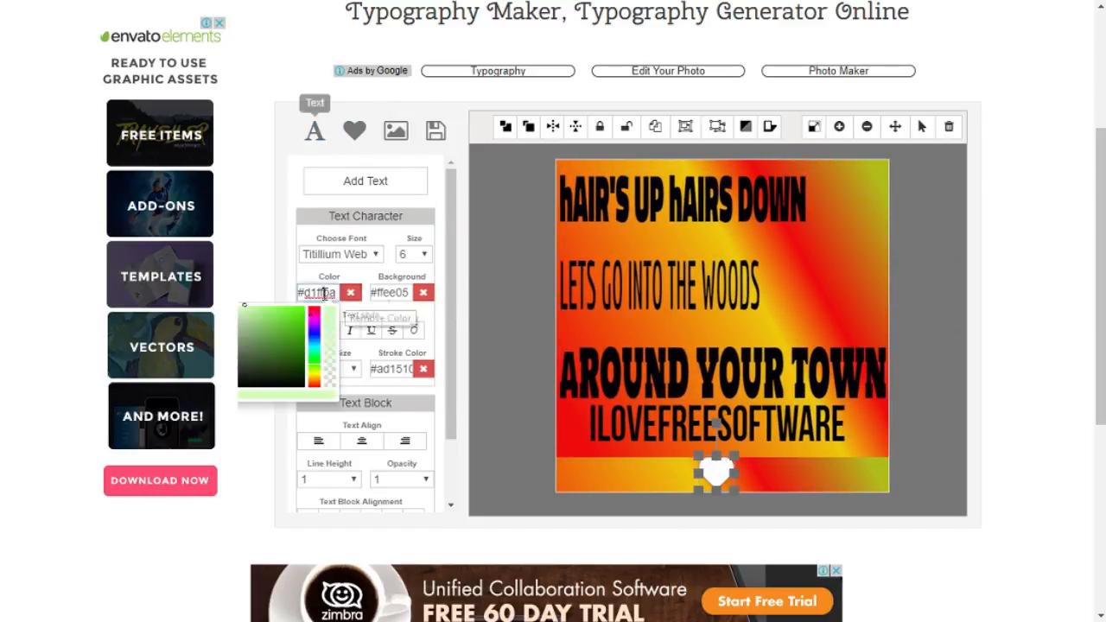